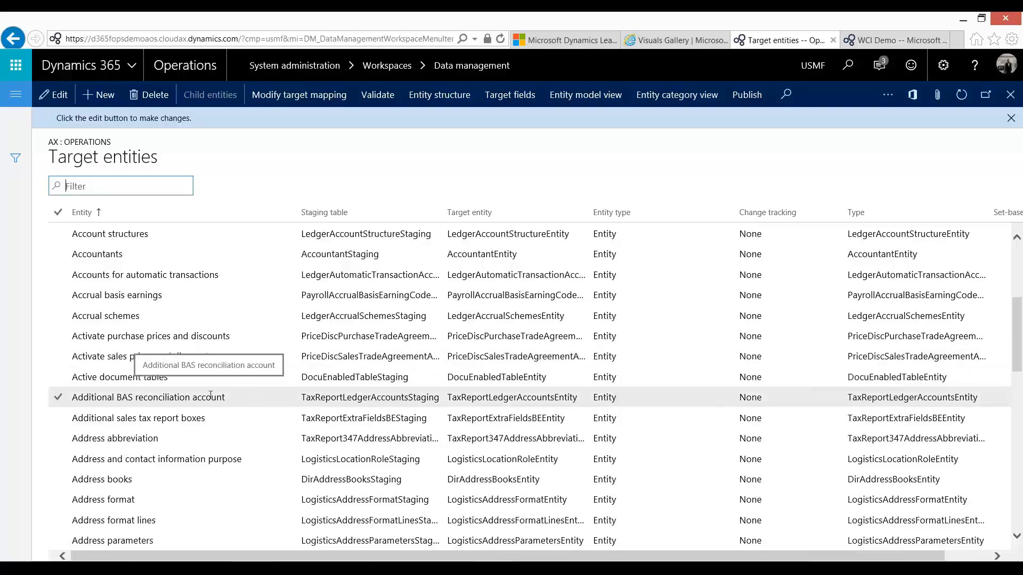
- Filter the Target entities list by 'customers' and select the Customers entity row
left_click(114, 438)
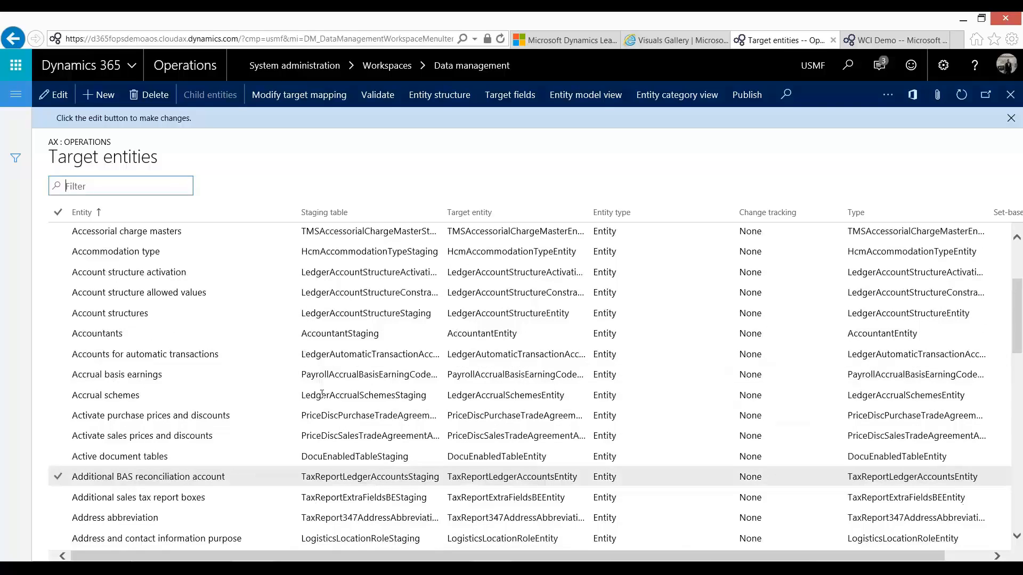
type("customers")
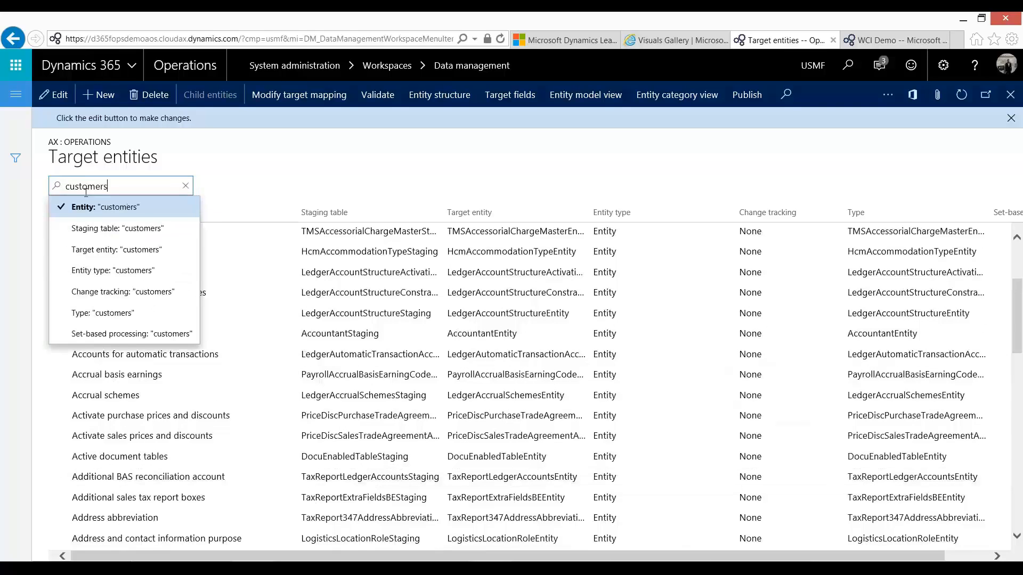
left_click(104, 206)
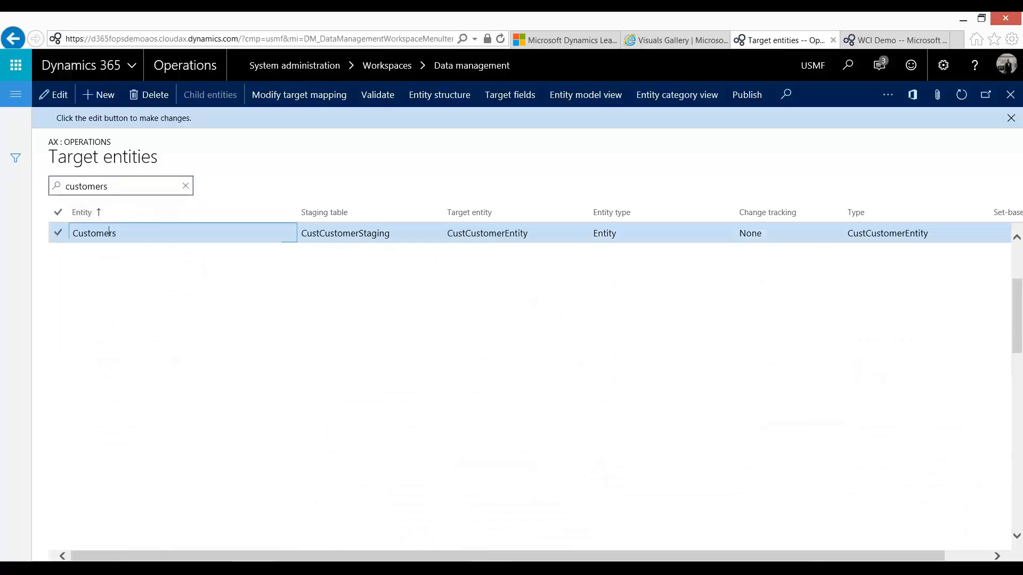
left_click(58, 233)
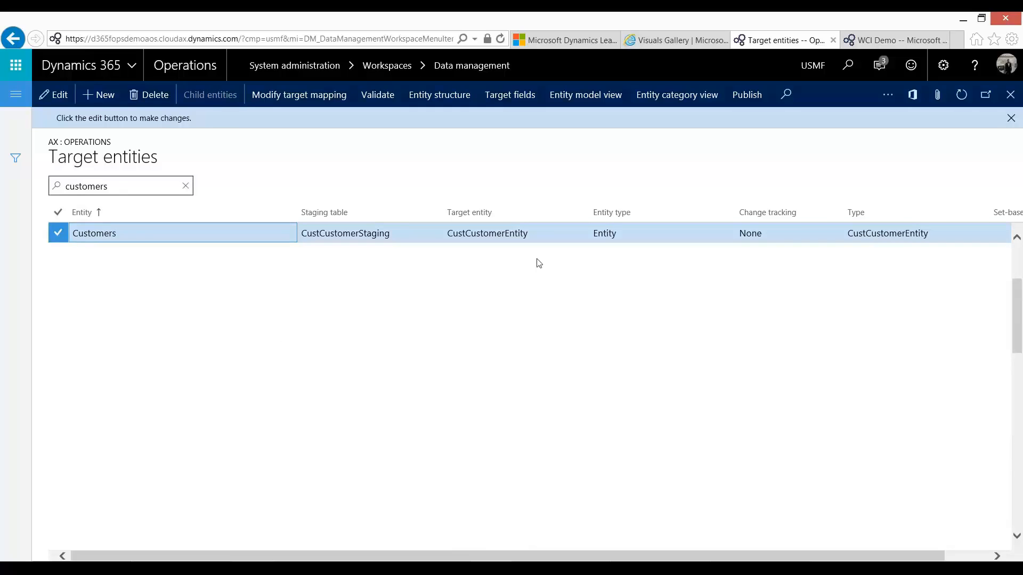
mouse_move(509, 95)
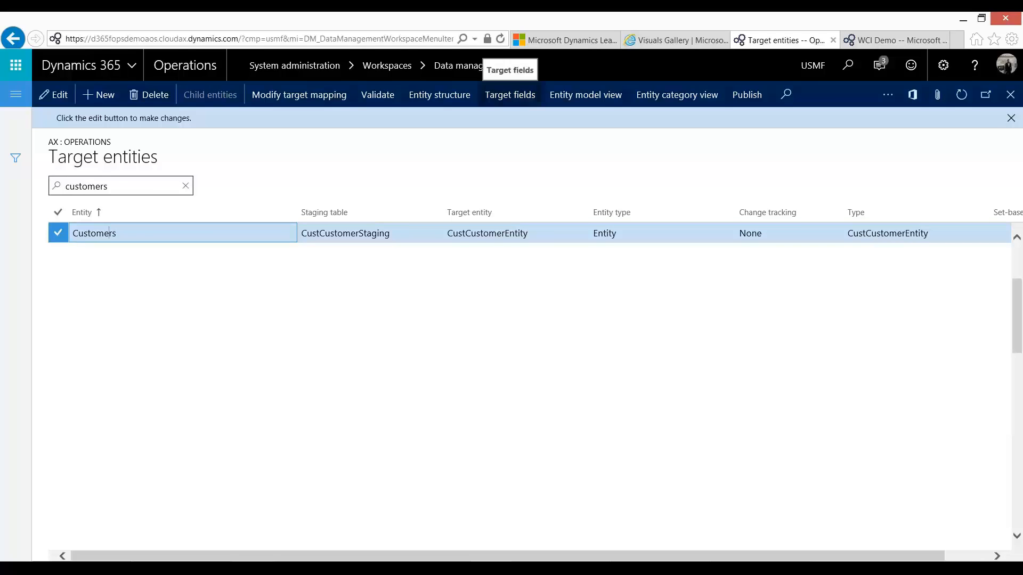
left_click(509, 95)
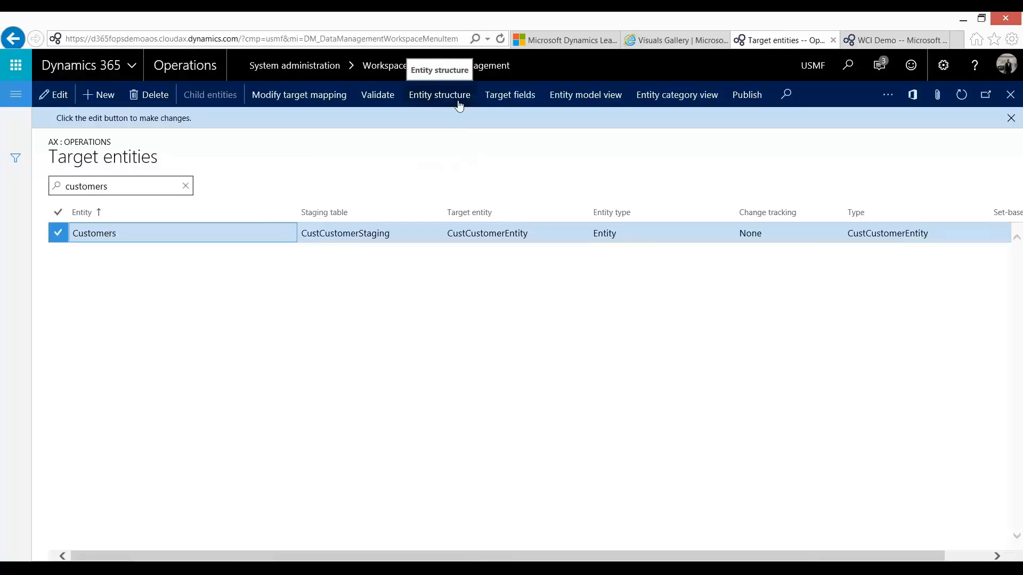
- Show the Customers entity structure with its single CustCustomerEntity data source at level 1
left_click(439, 95)
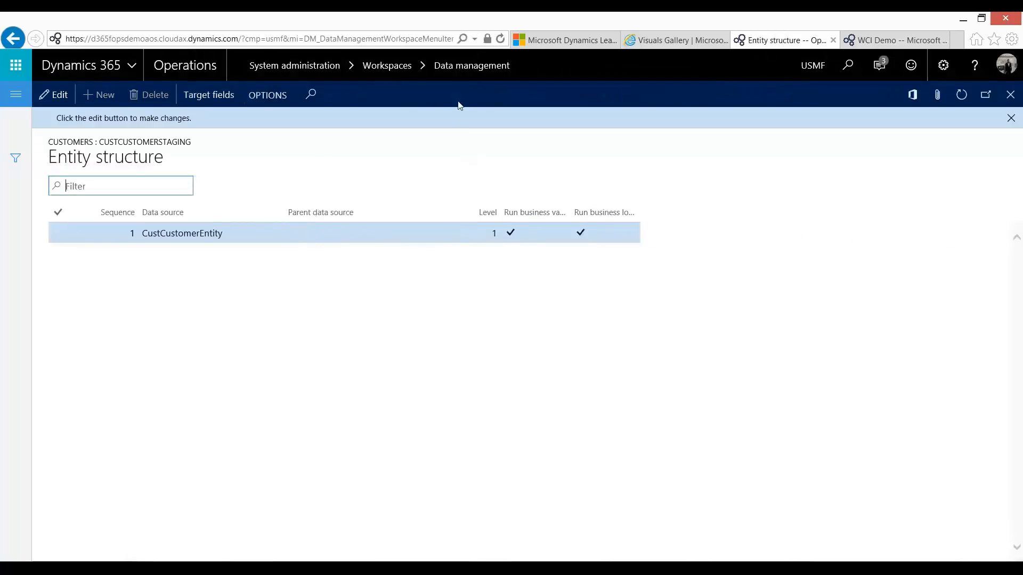
mouse_move(199, 254)
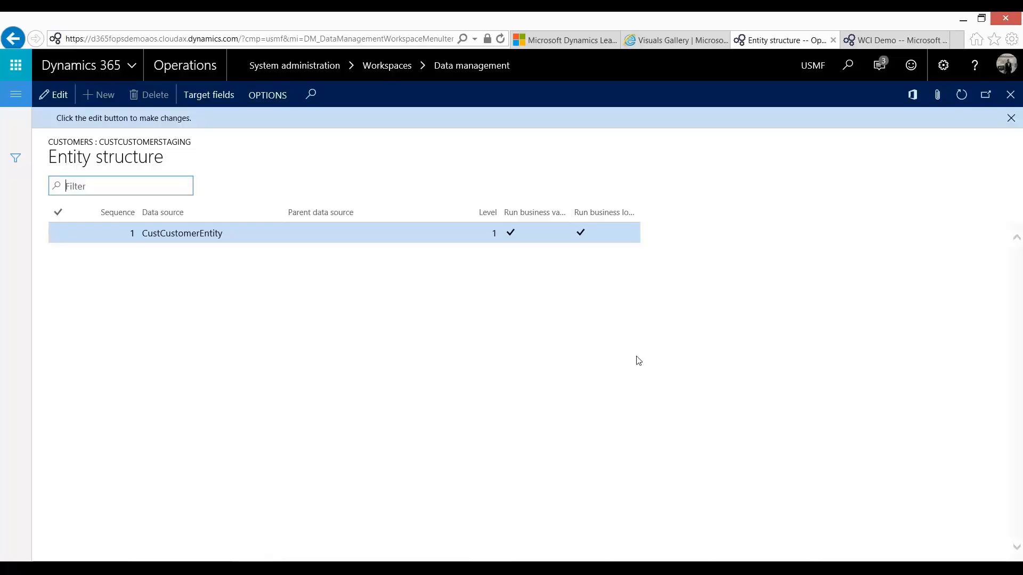
mouse_move(518, 316)
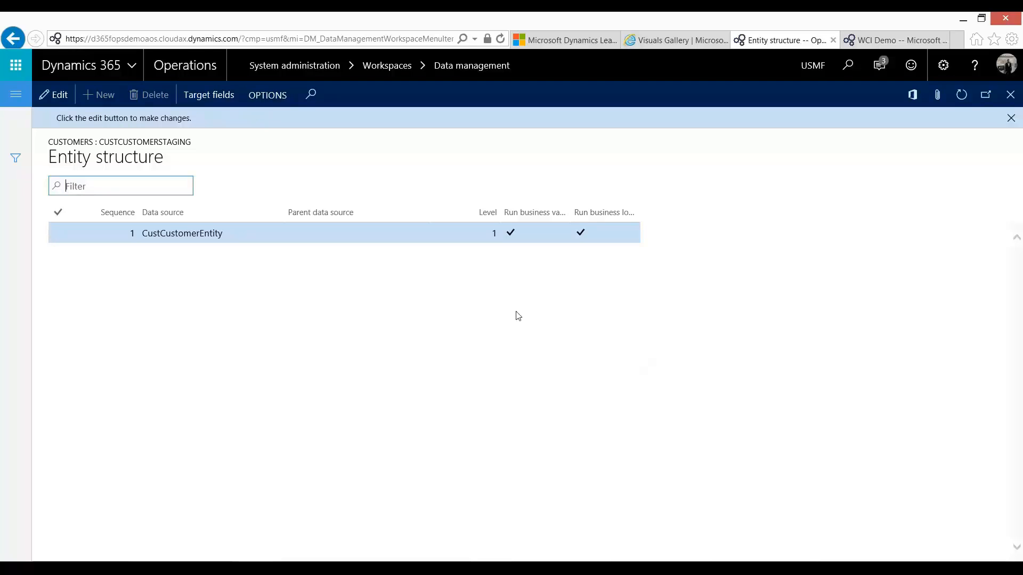
mouse_move(242, 344)
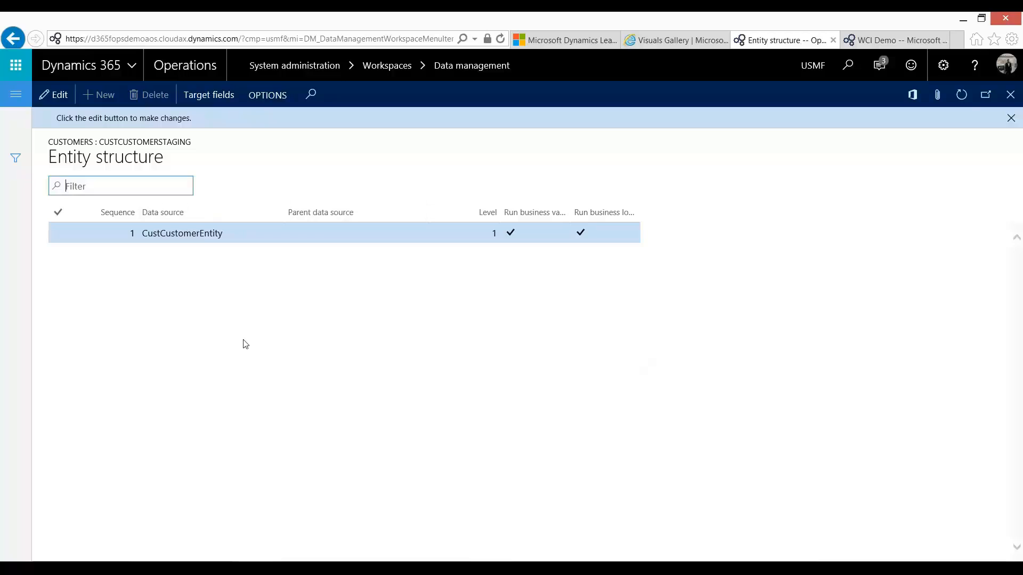
mouse_move(589, 303)
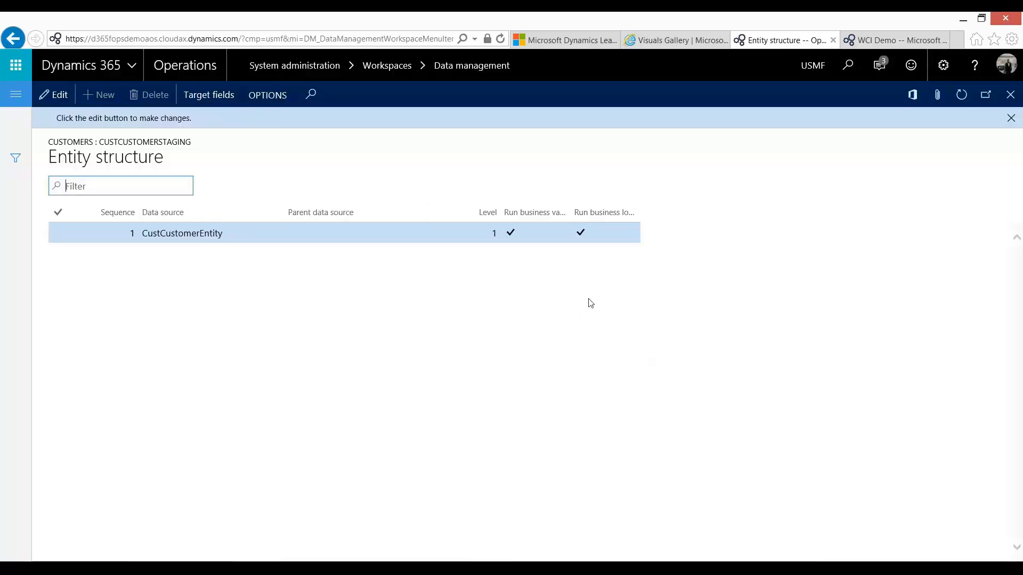
mouse_move(422, 273)
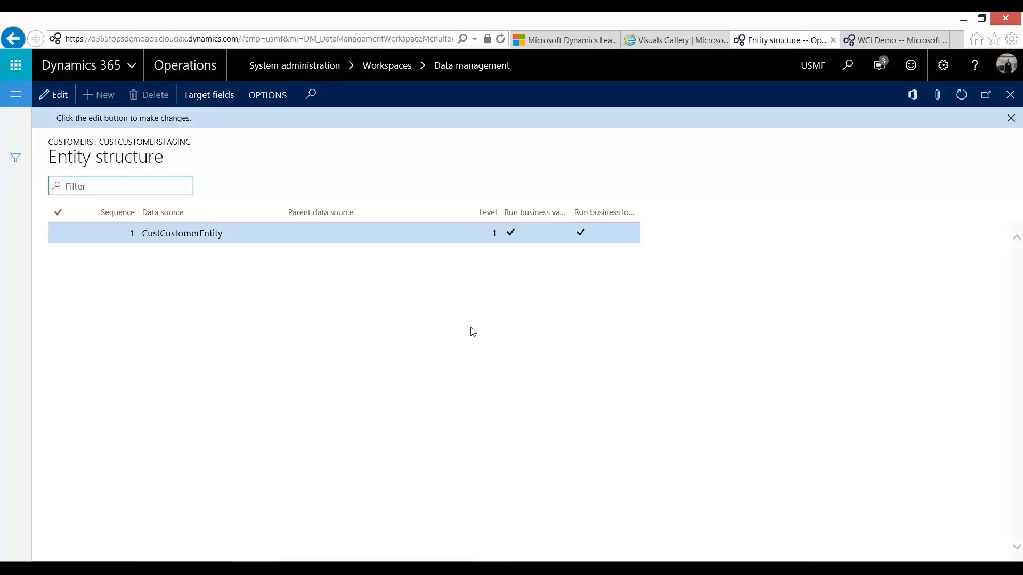
mouse_move(472, 328)
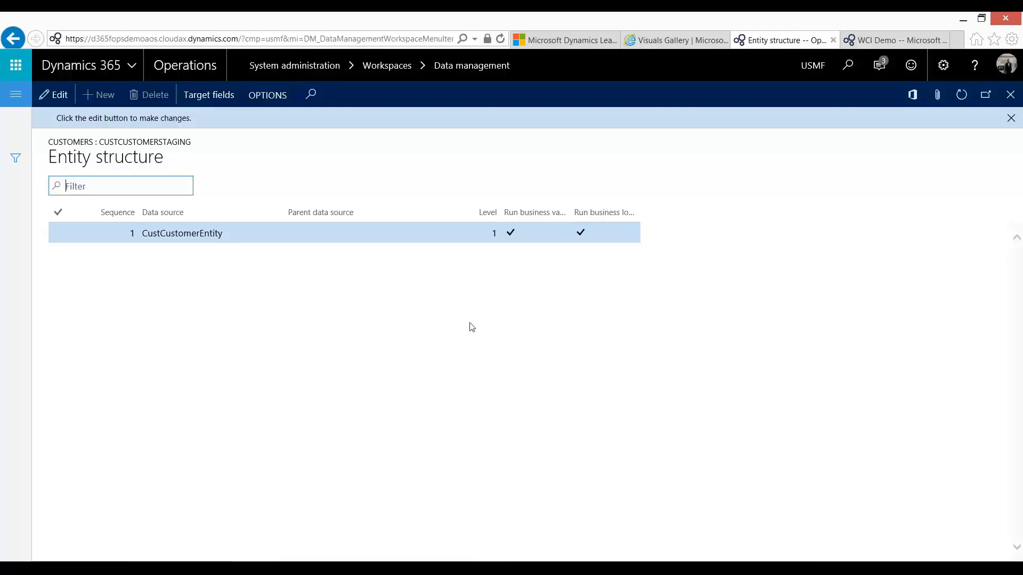
mouse_move(720, 274)
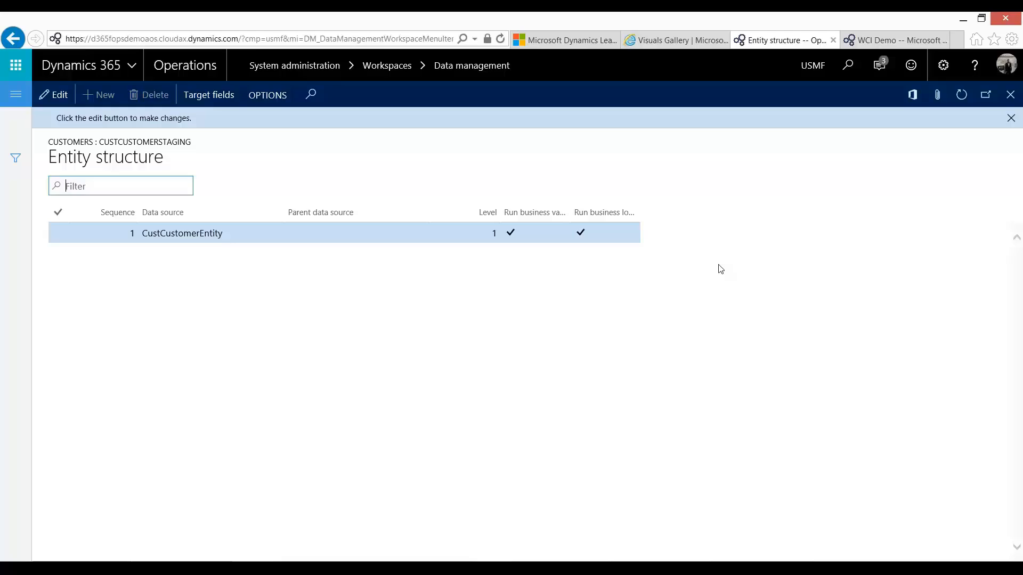
mouse_move(716, 303)
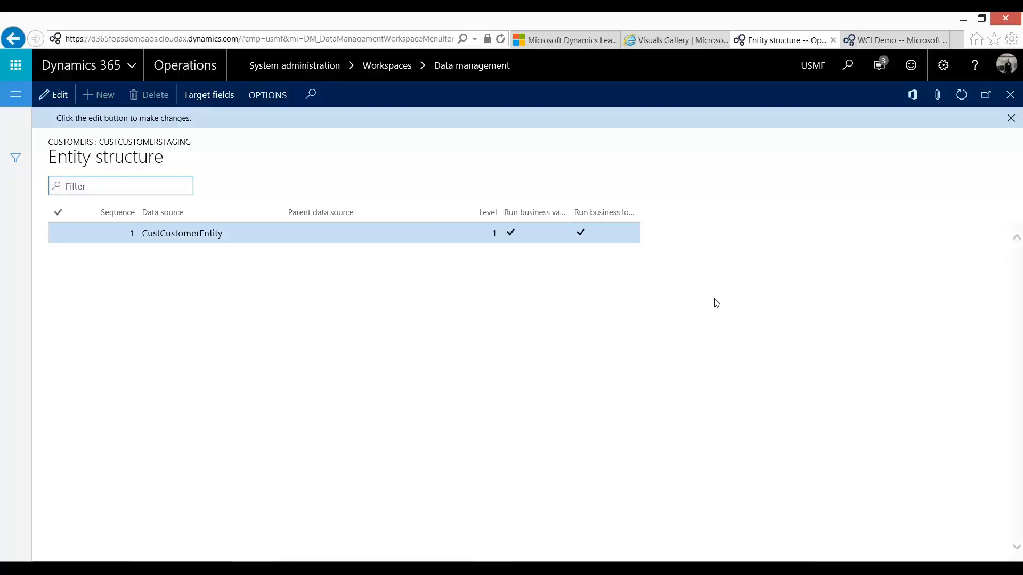
mouse_move(604, 307)
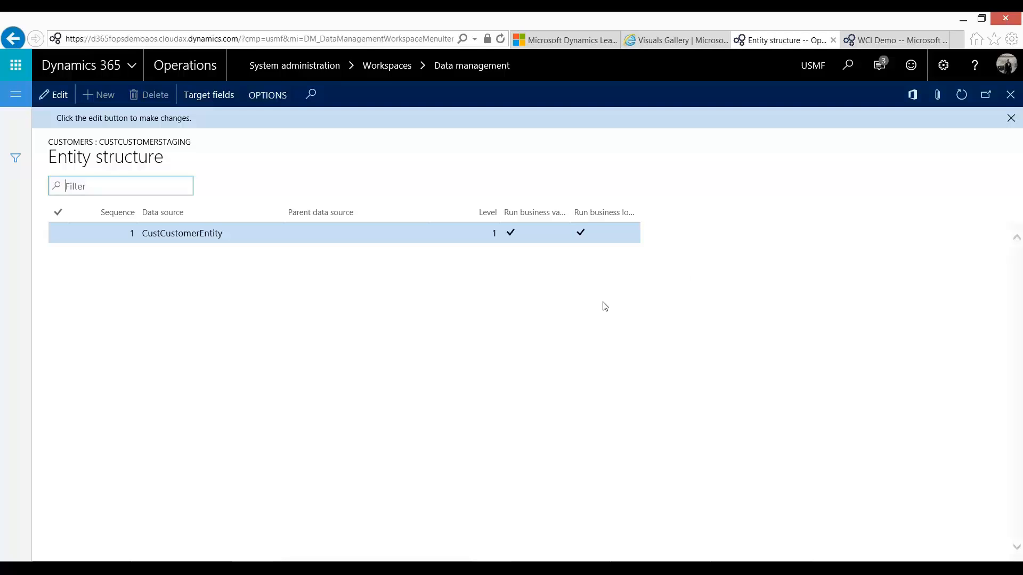